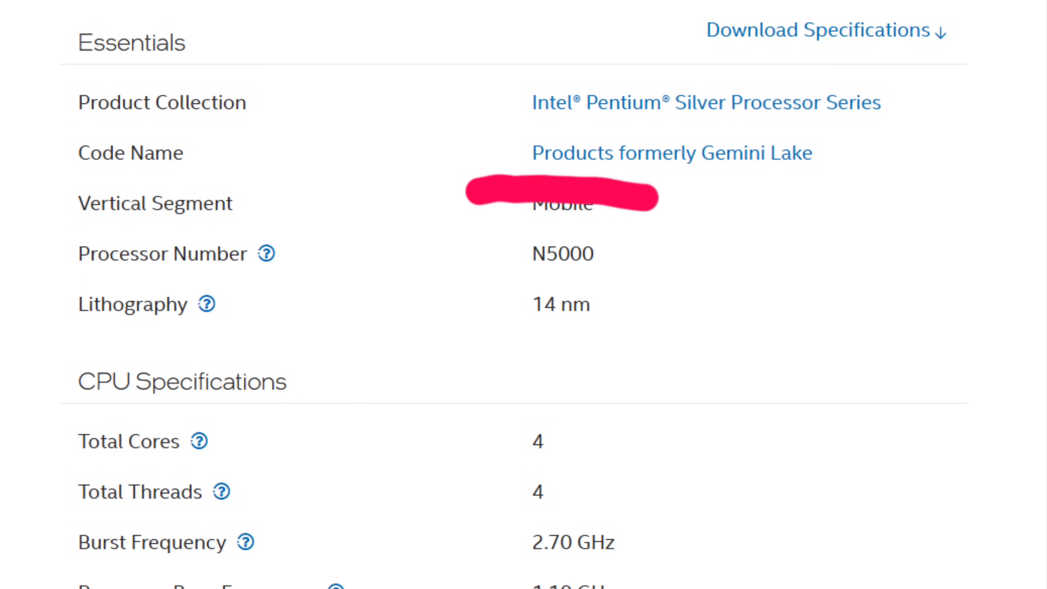
pyautogui.scroll(-3)
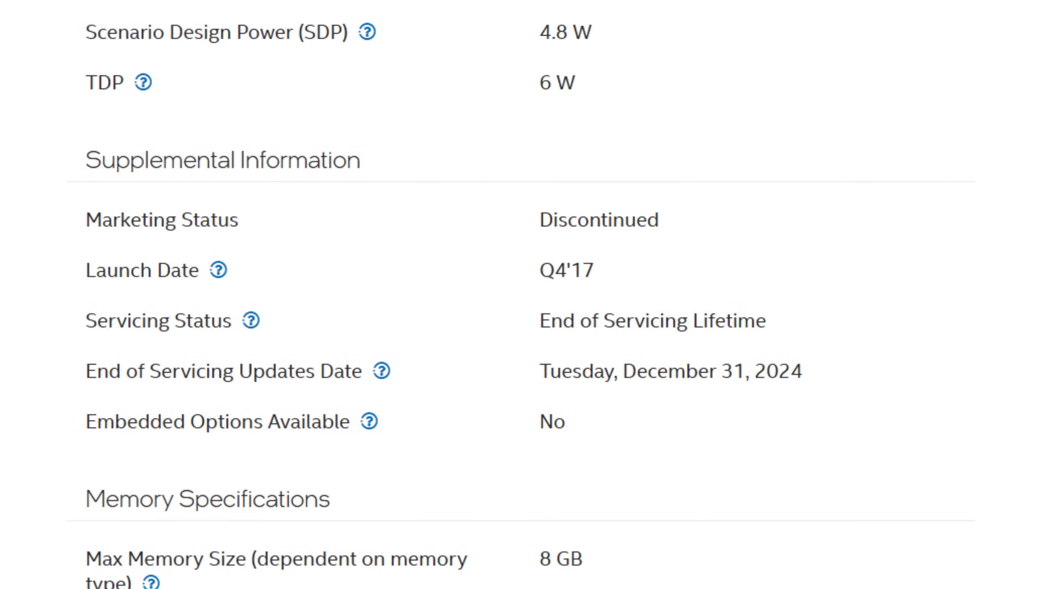
pyautogui.scroll(3)
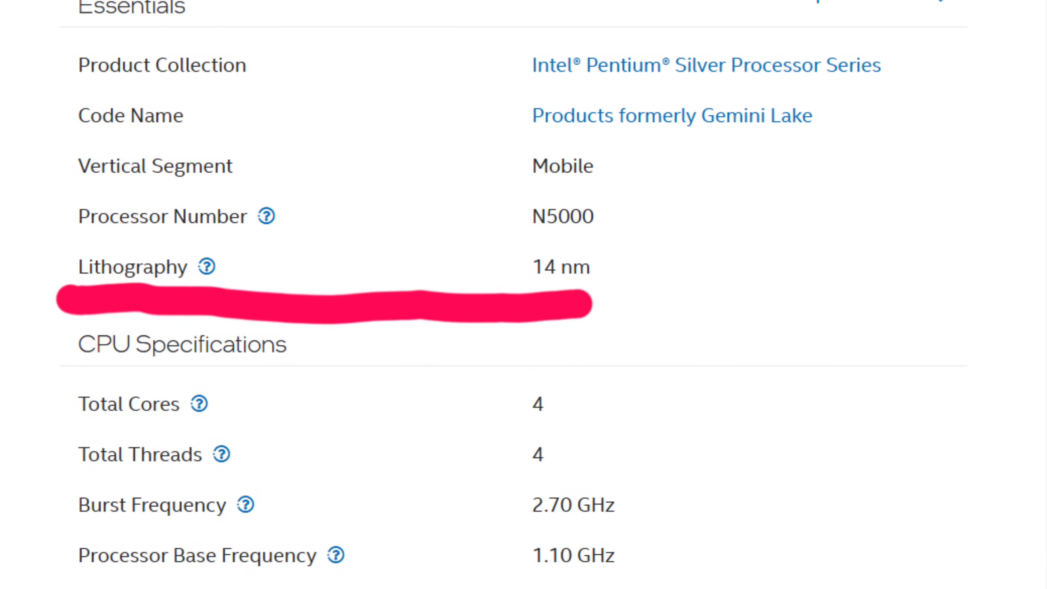
pyautogui.scroll(-3)
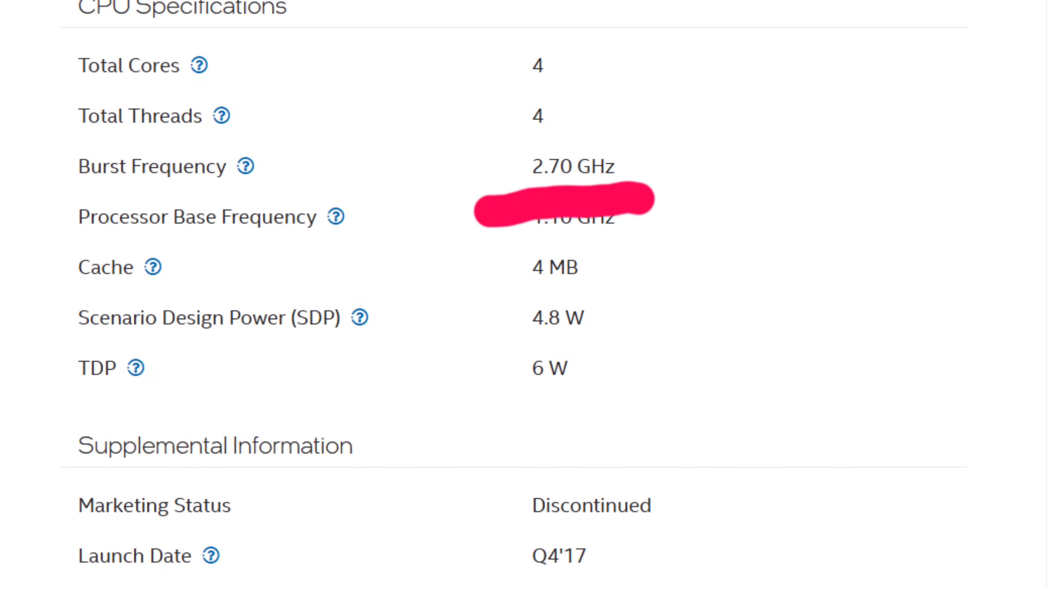
pyautogui.scroll(-3)
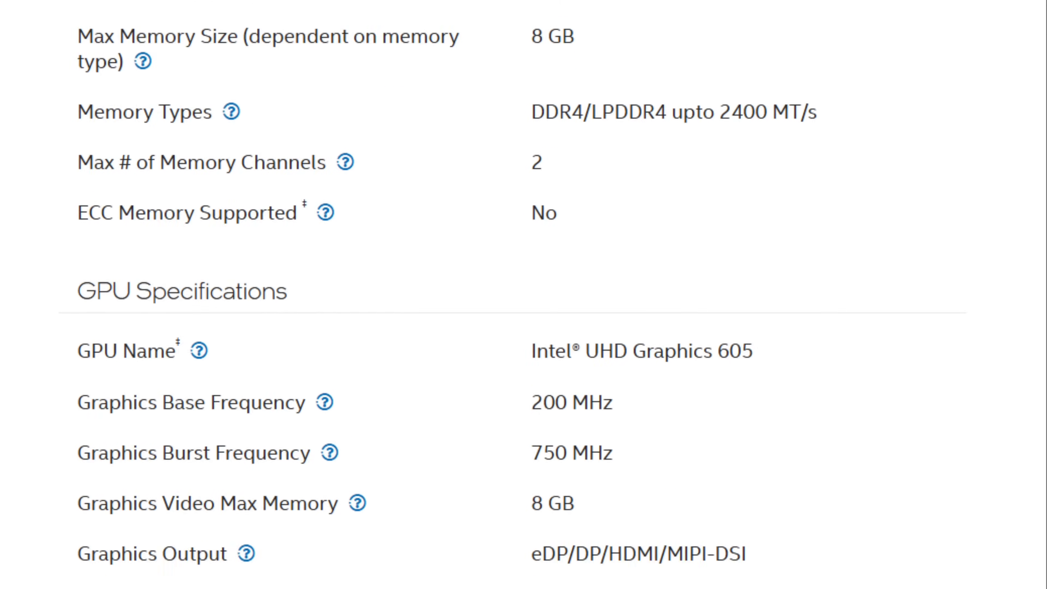
pyautogui.scroll(-3)
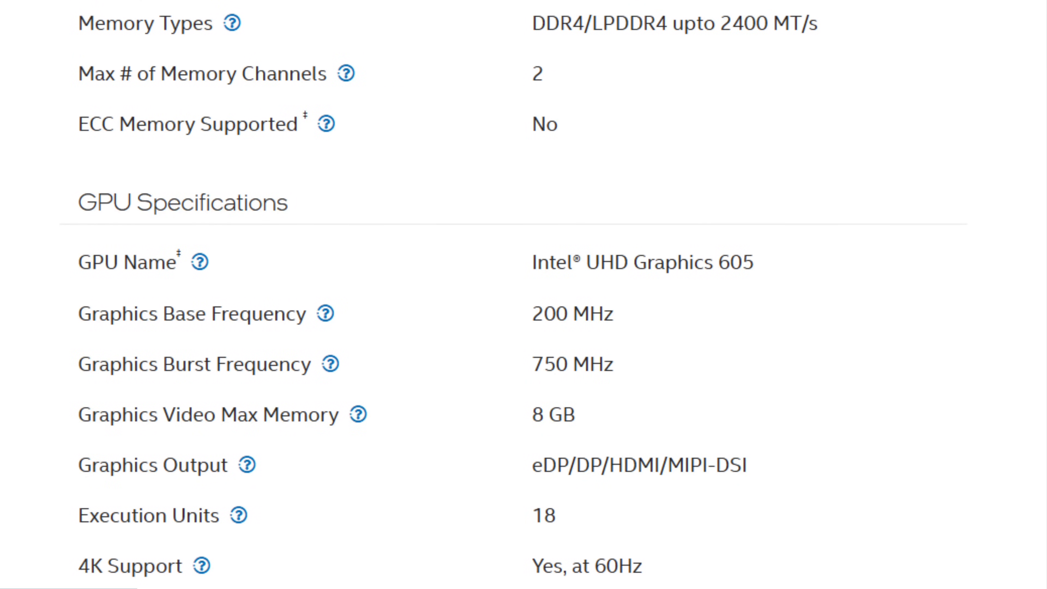